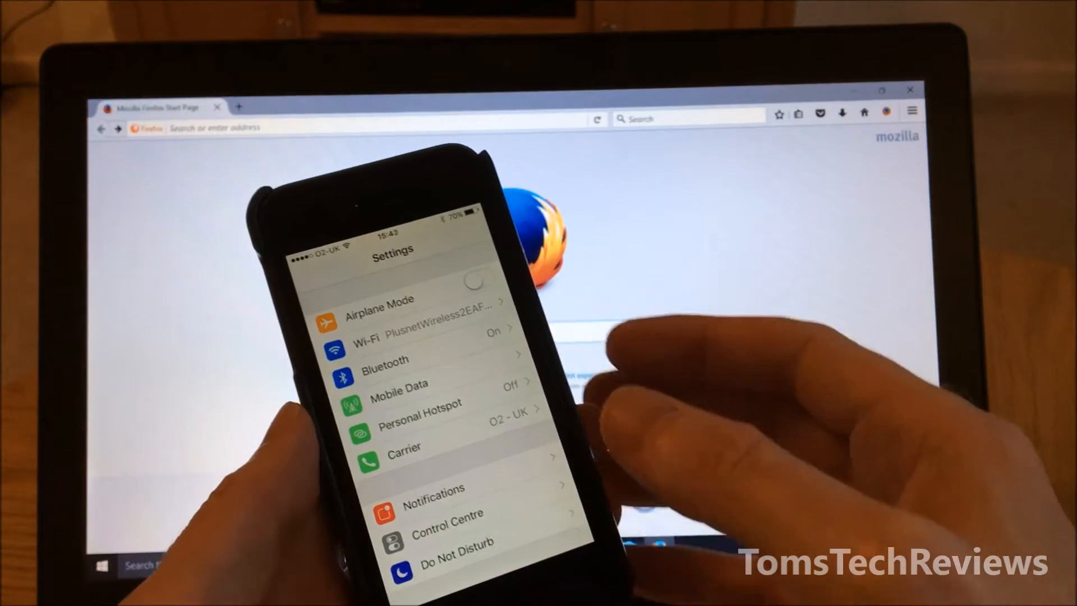
Switch on Personal Hotspot in iOS Settings so the iPhone shares its connection
click(420, 422)
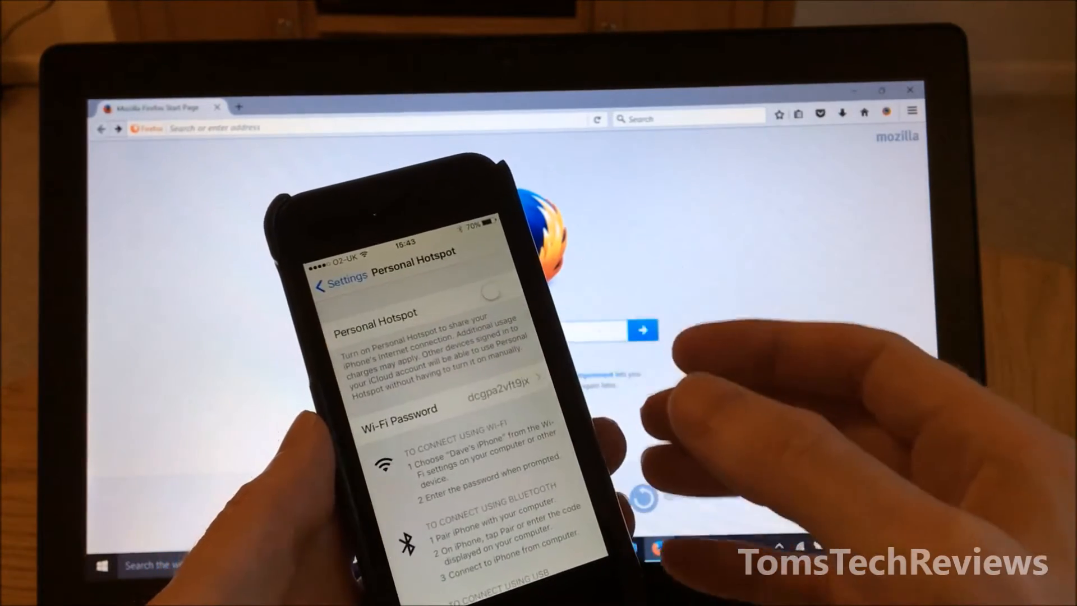
click(490, 288)
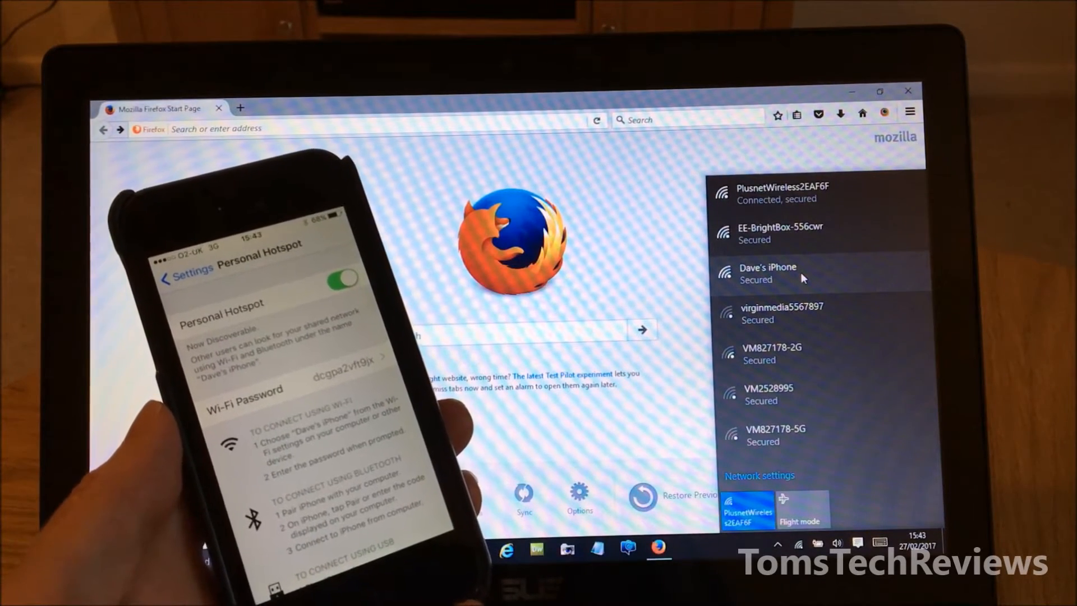
click(768, 272)
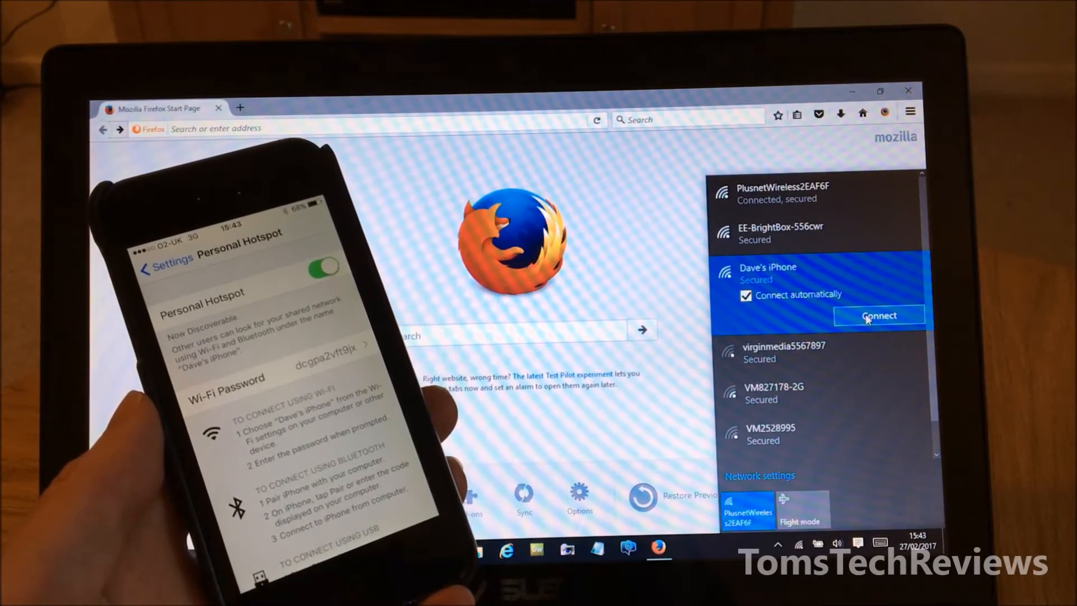
click(878, 315)
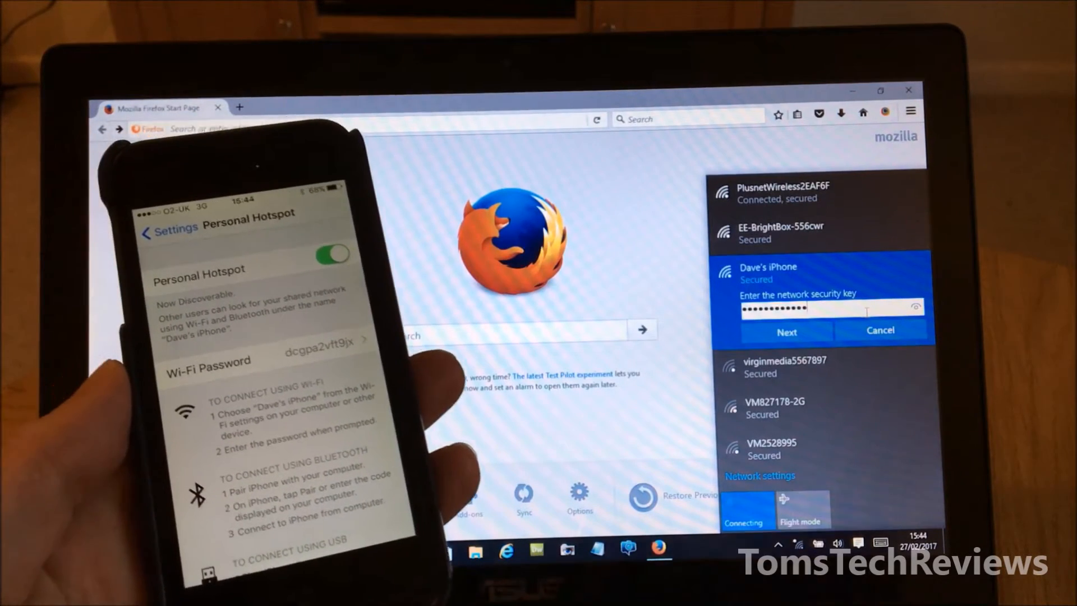
click(787, 330)
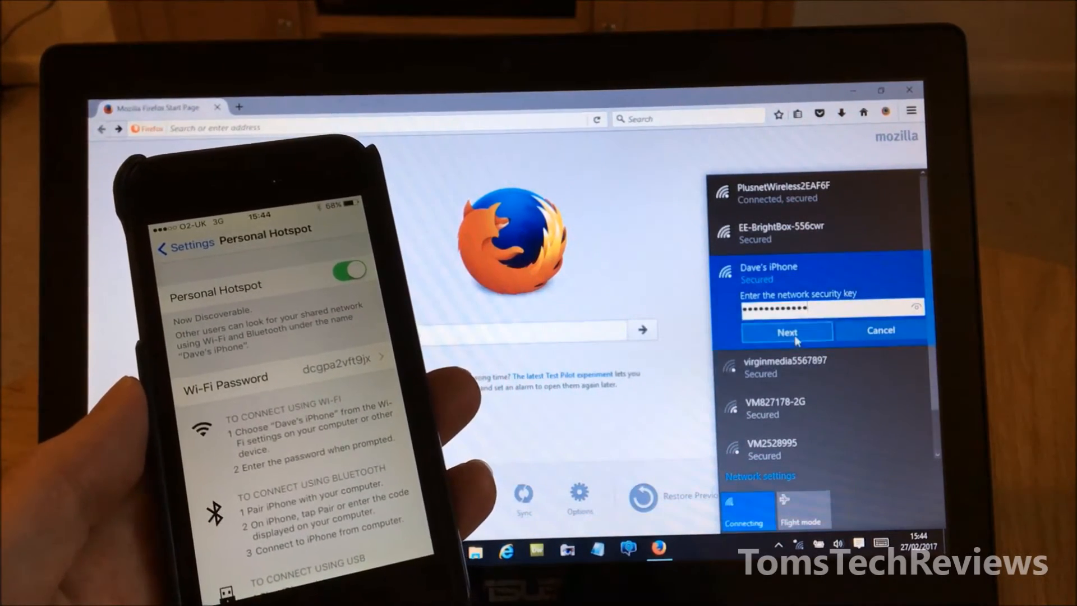
click(788, 330)
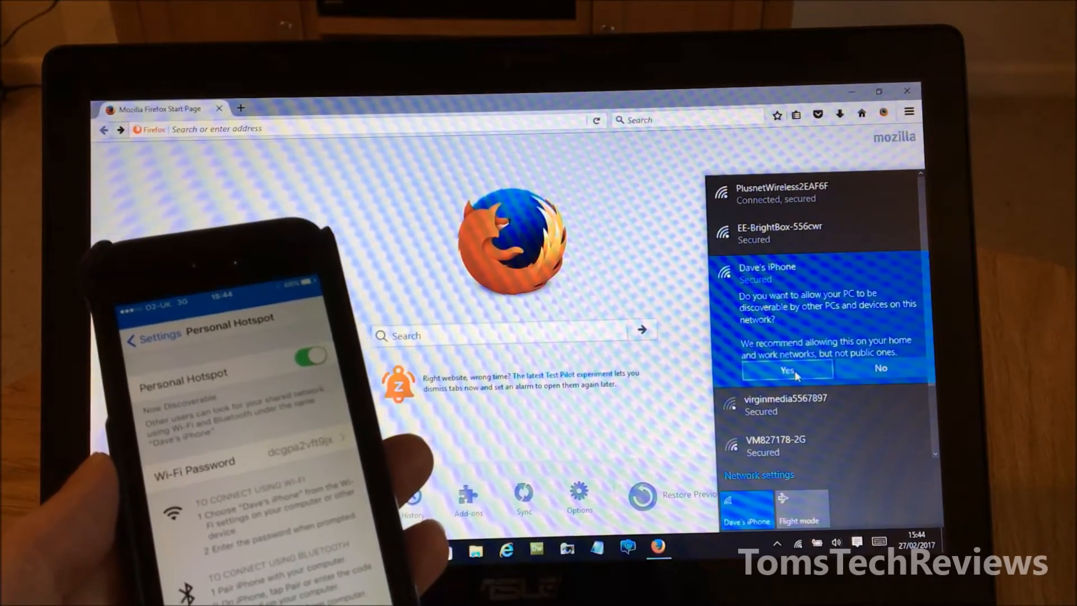
click(788, 369)
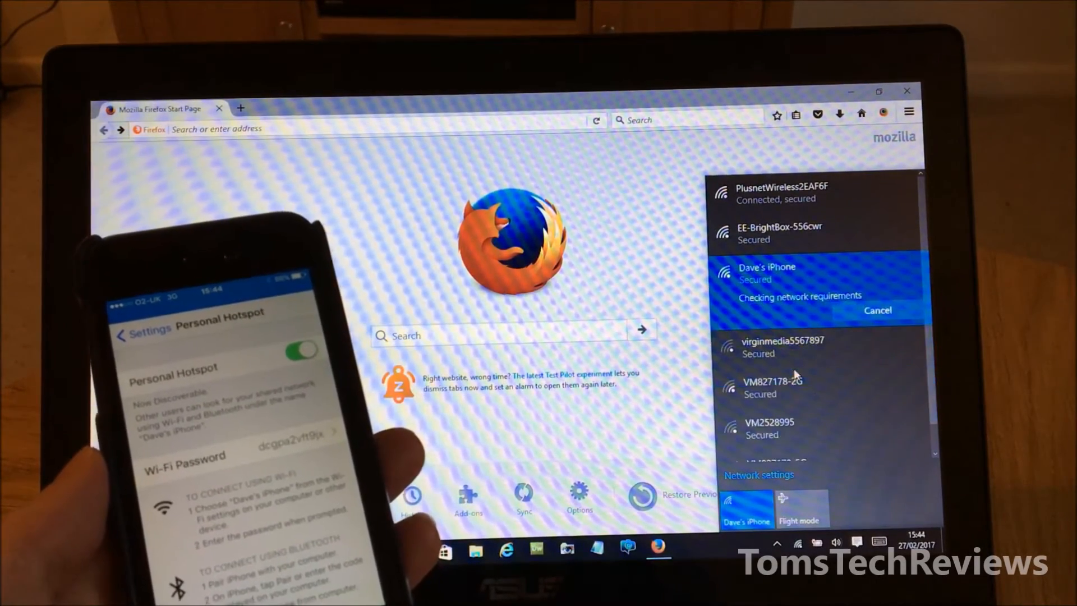
click(790, 285)
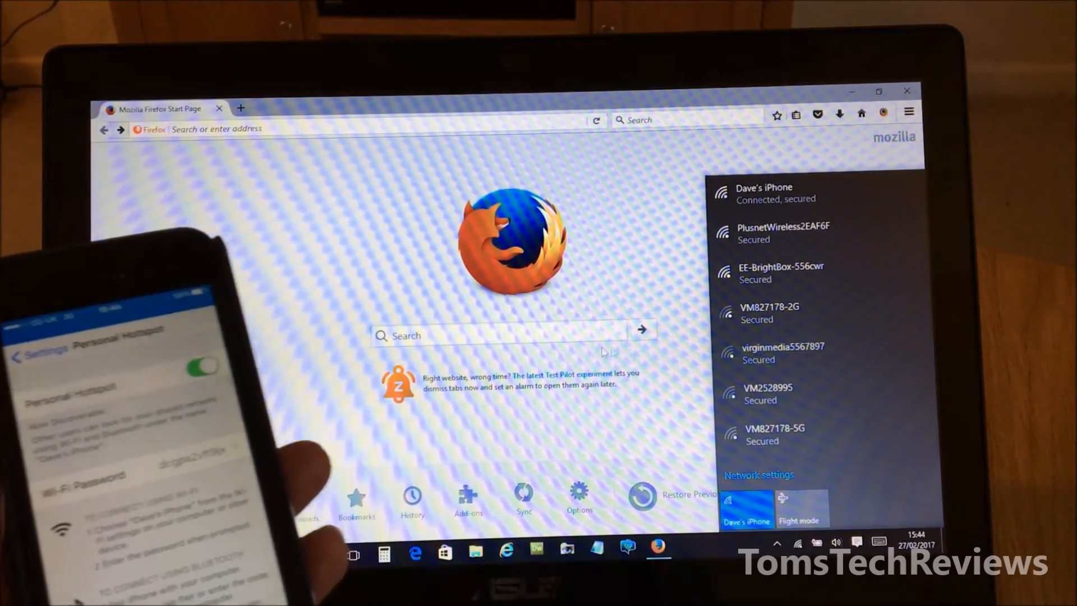
Search 'bbc news' from the Firefox start page and load the Google results
click(543, 330)
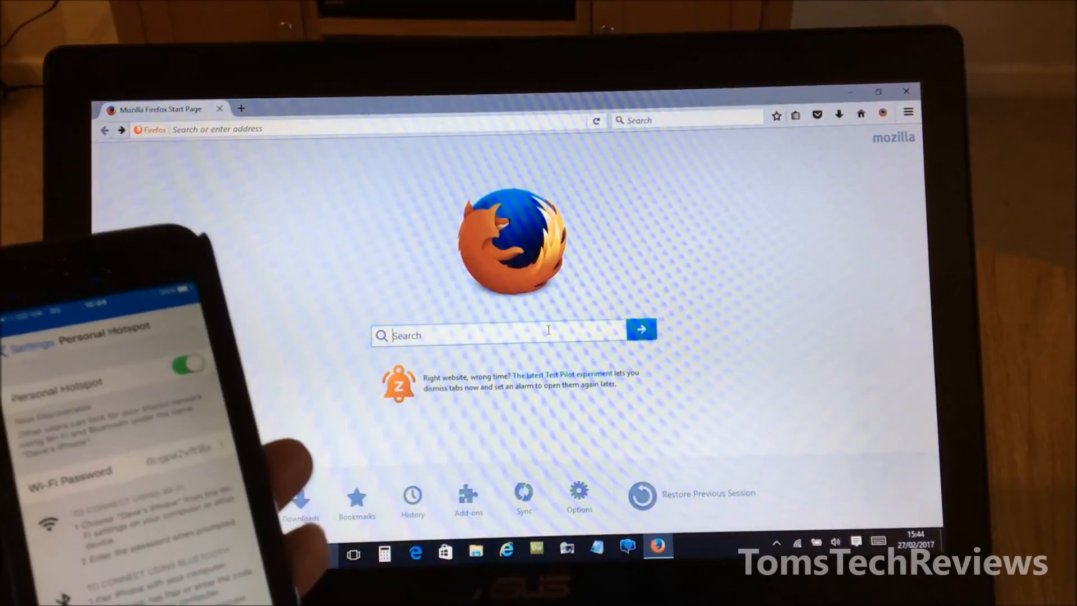
text(bbc)
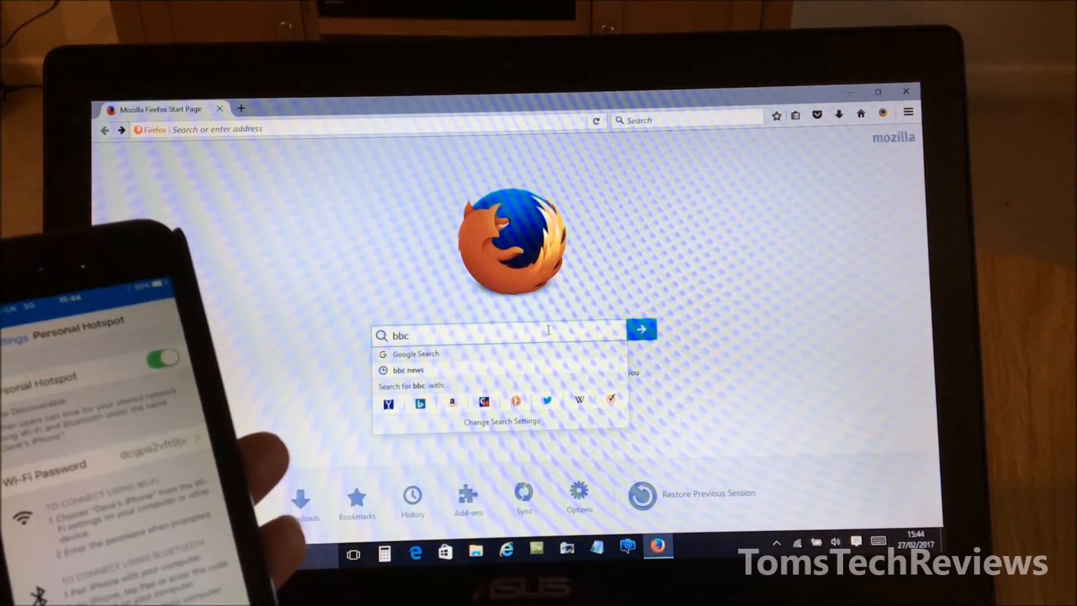
text(news)
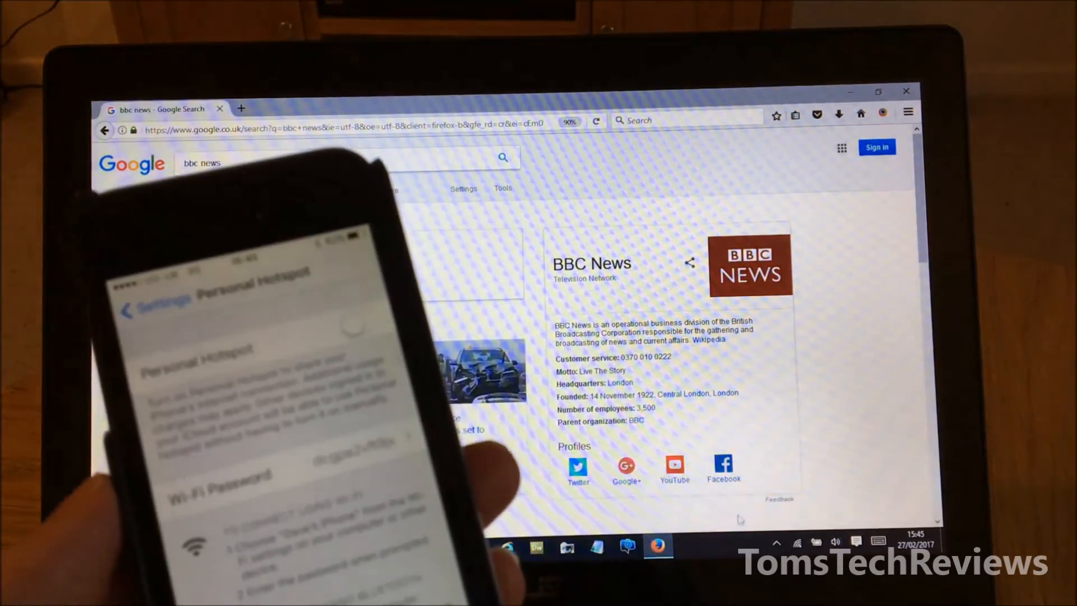
click(798, 541)
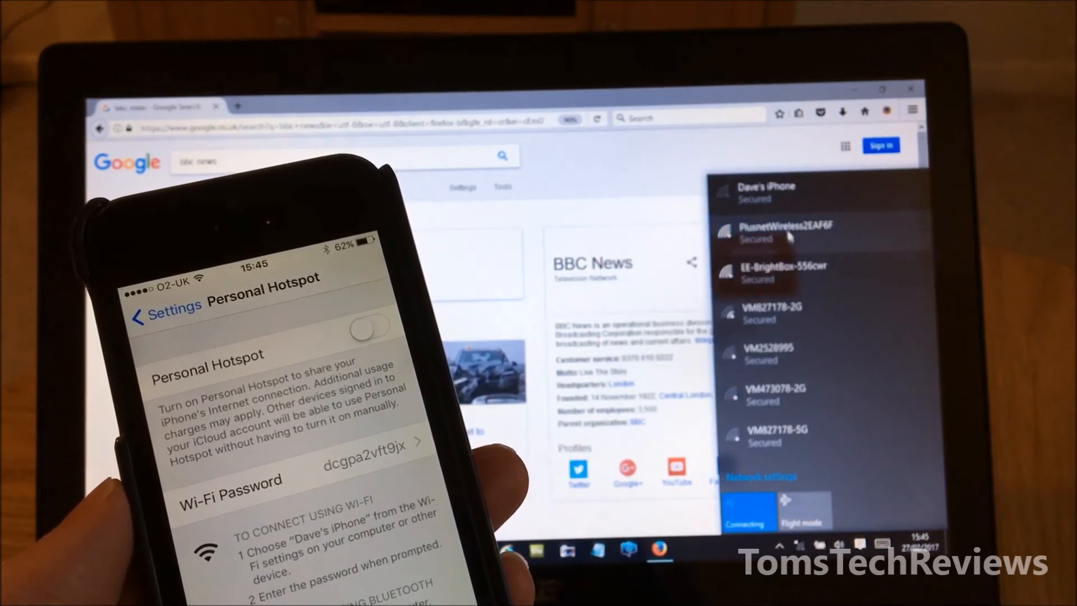
click(759, 192)
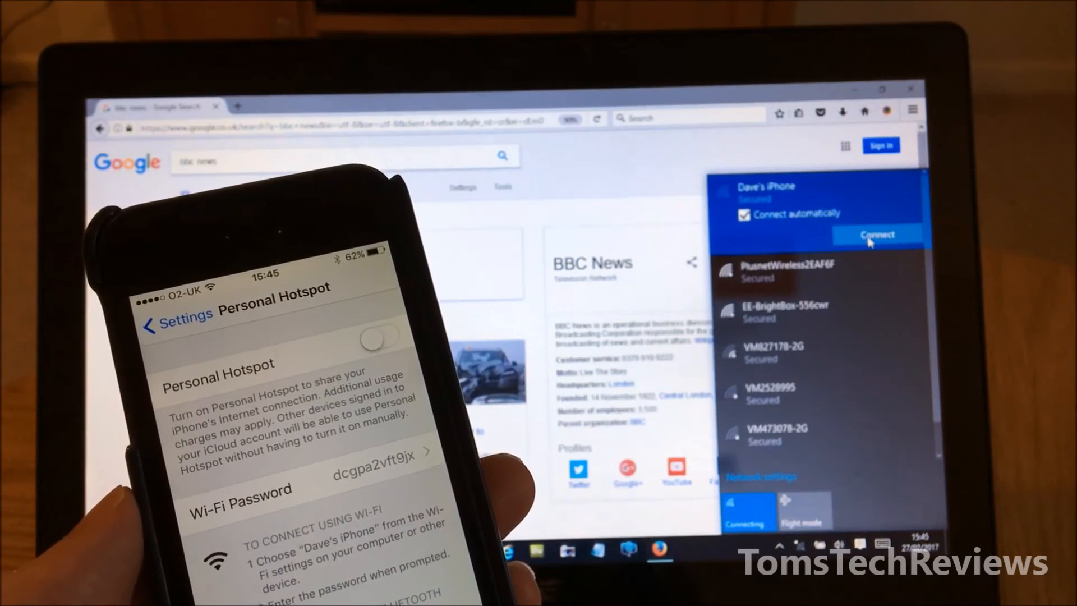
click(877, 235)
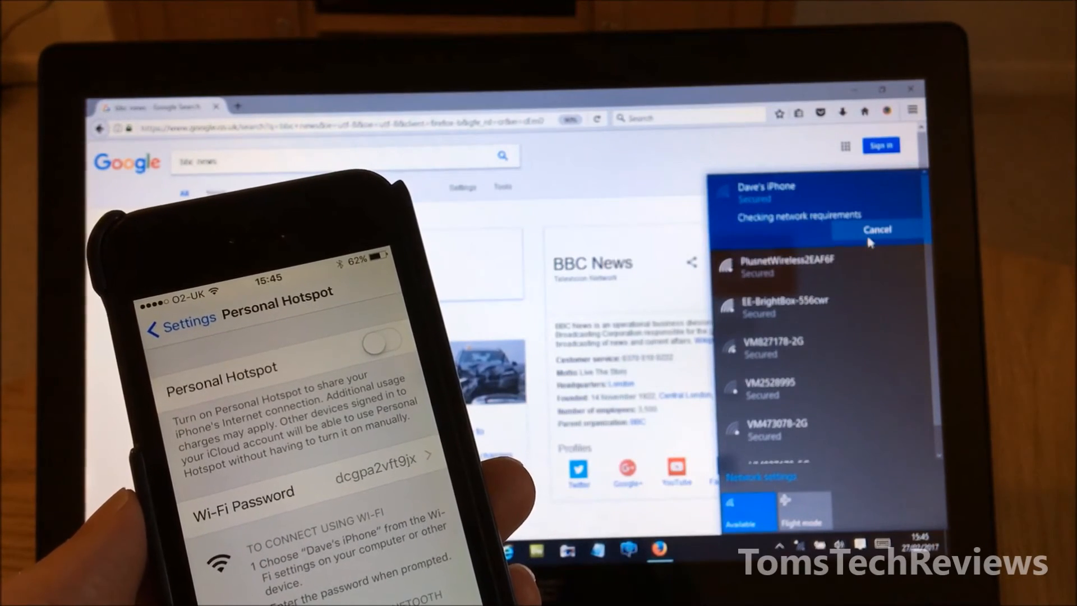